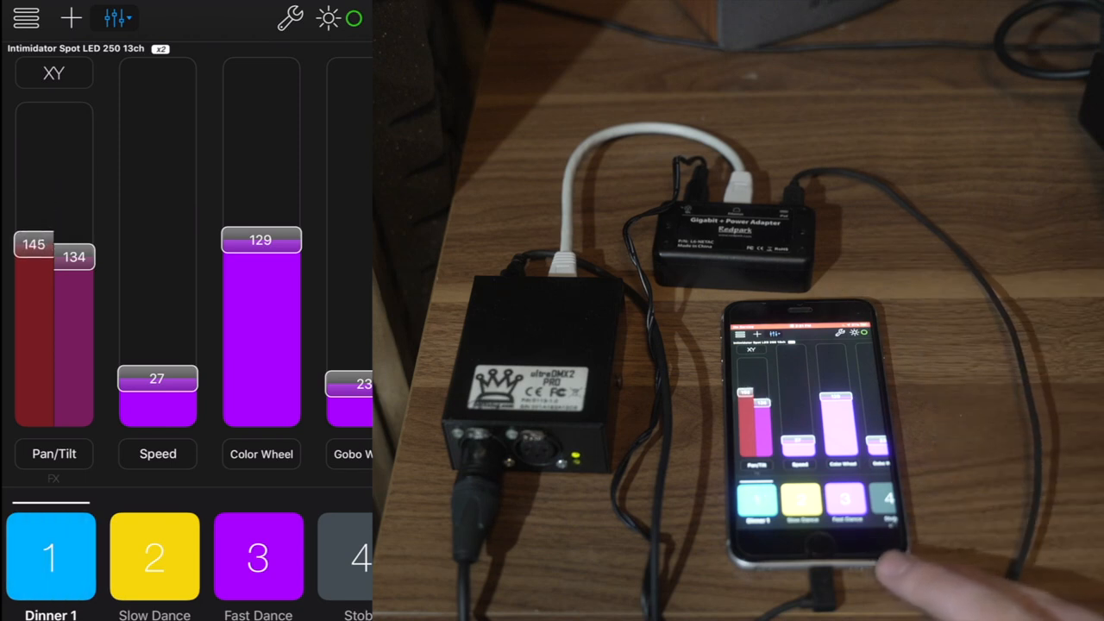
Swing the Intimidator Spot with the Pan and Tilt faders, settling at pan 90 and tilt 179
drag(35, 245, 34, 296)
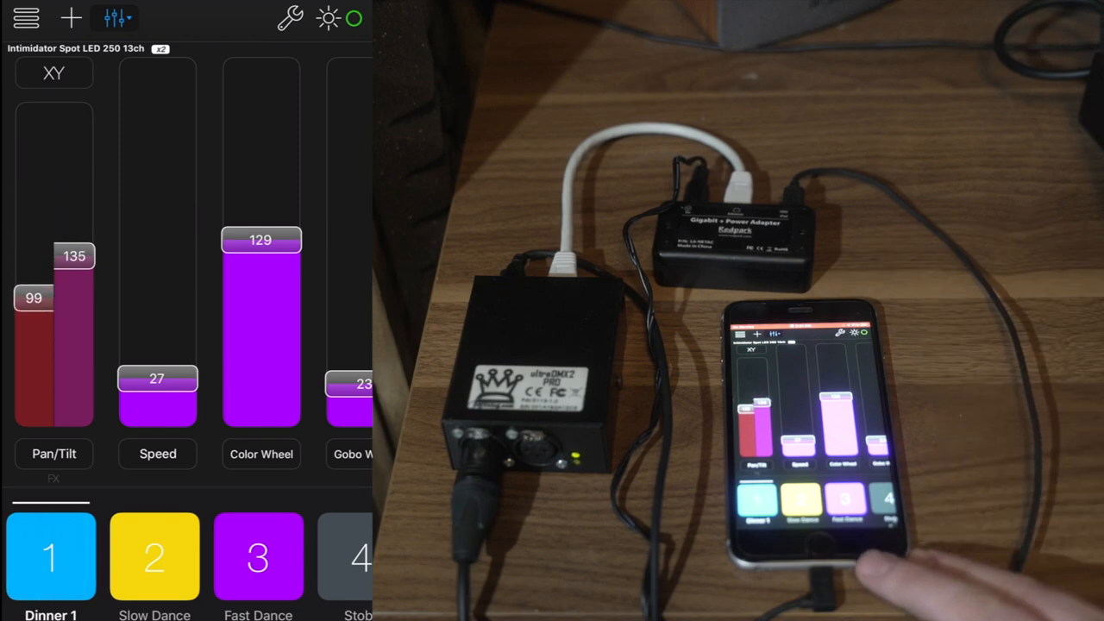
drag(35, 297, 34, 331)
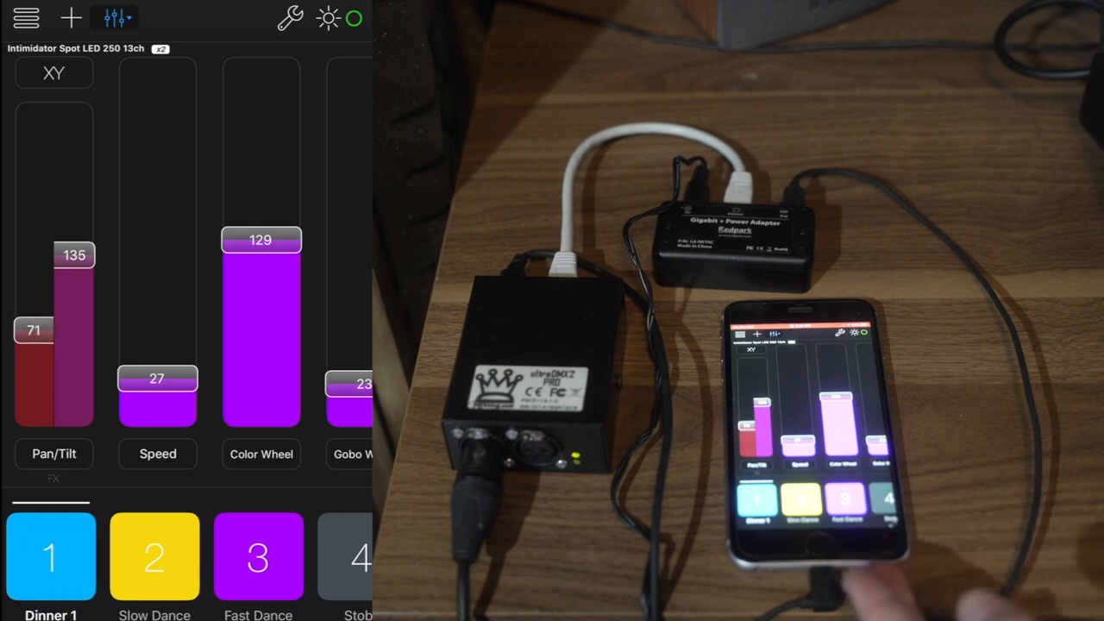
drag(32, 331, 32, 276)
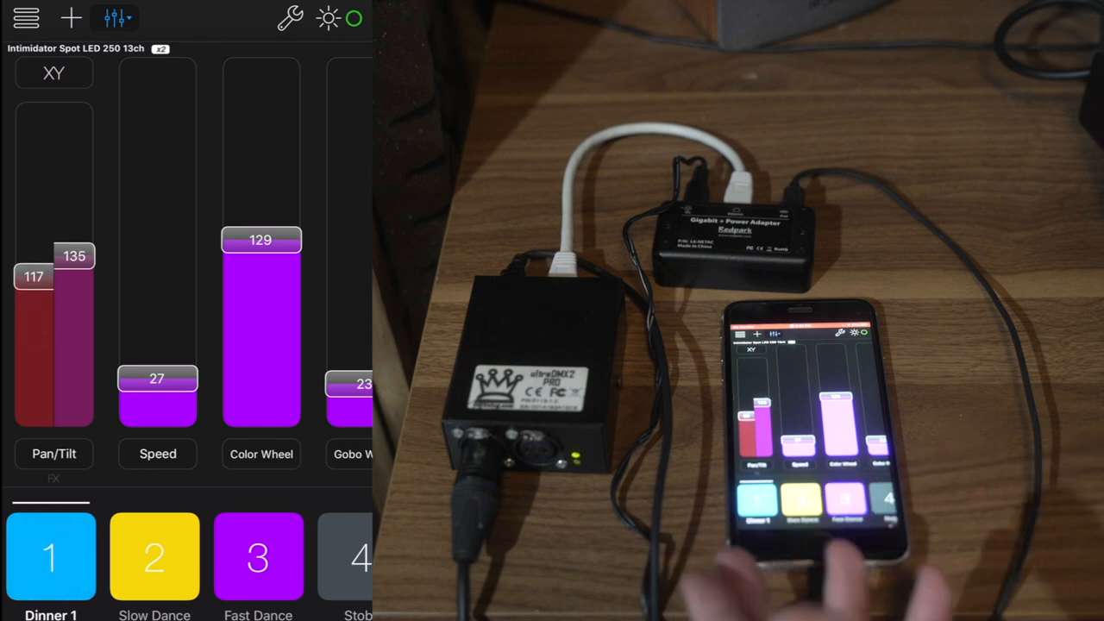
drag(34, 276, 35, 221)
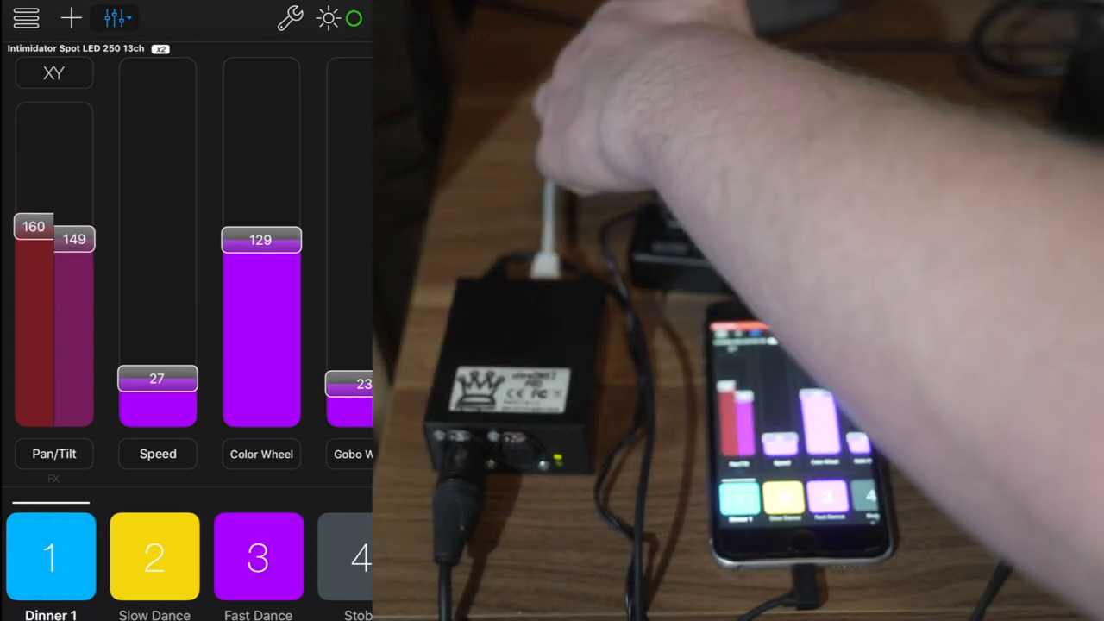
drag(53, 241, 53, 293)
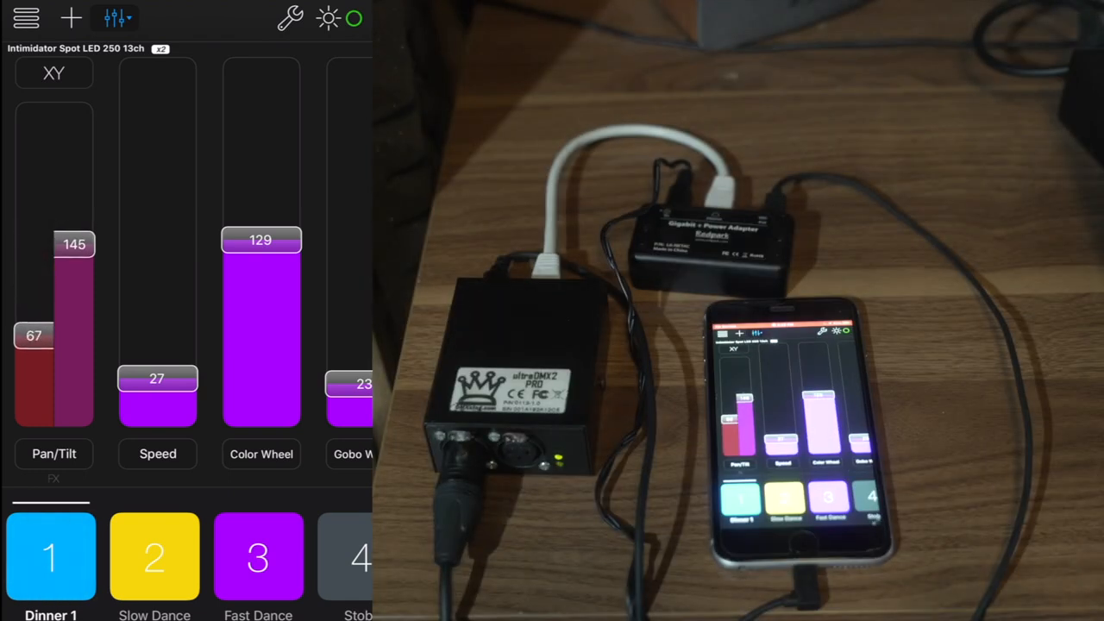
drag(34, 335, 35, 390)
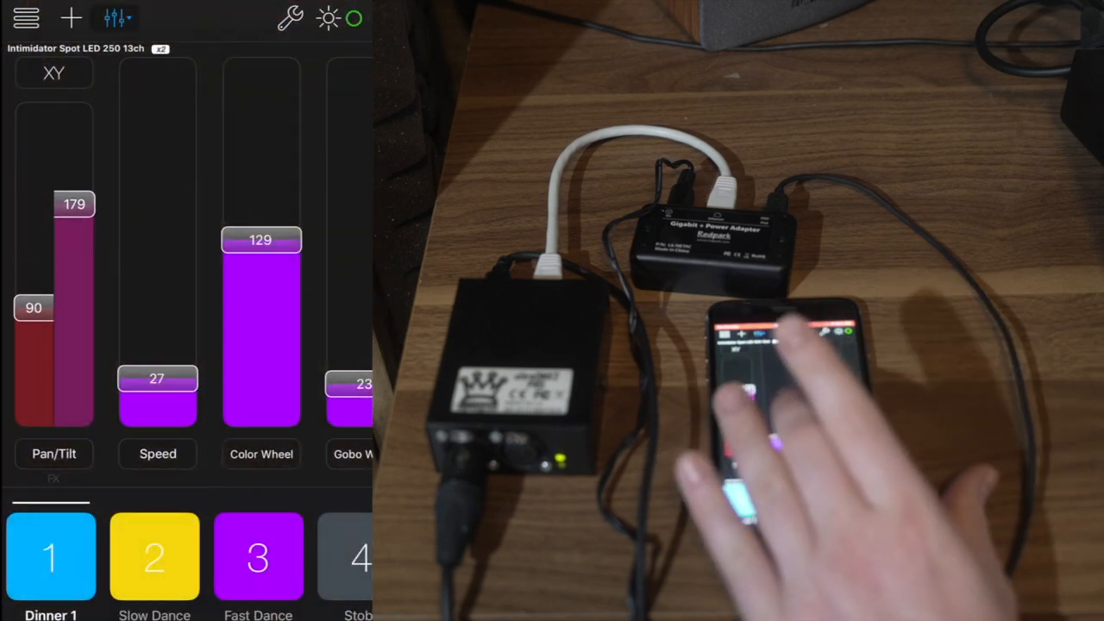
Start adding a new DMX fixture from the fixture library
drag(53, 204, 58, 191)
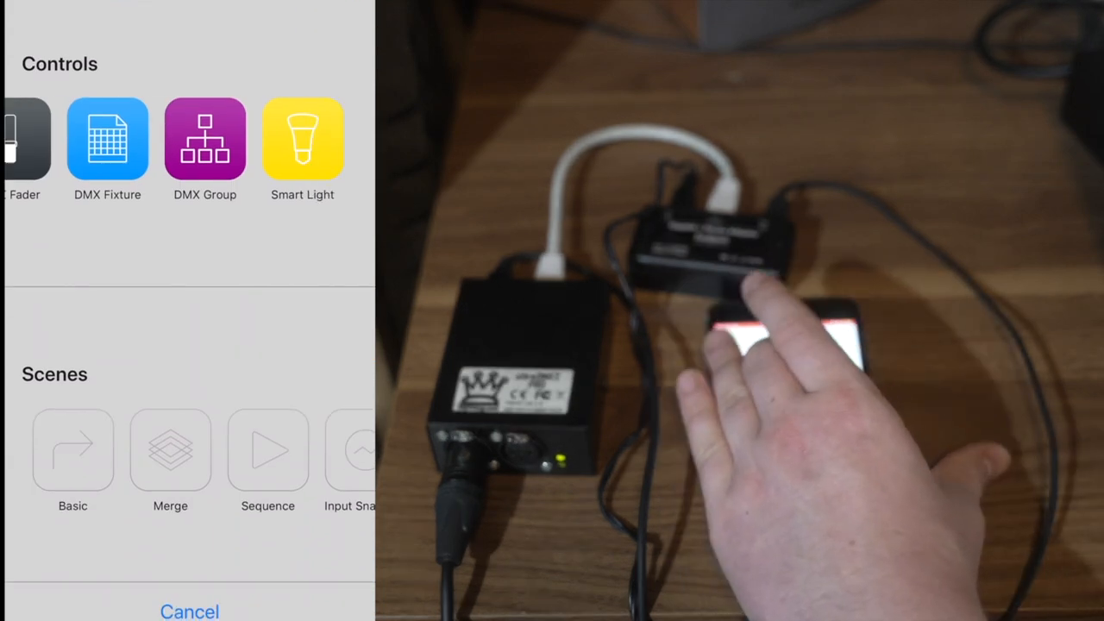
scroll(left, 3)
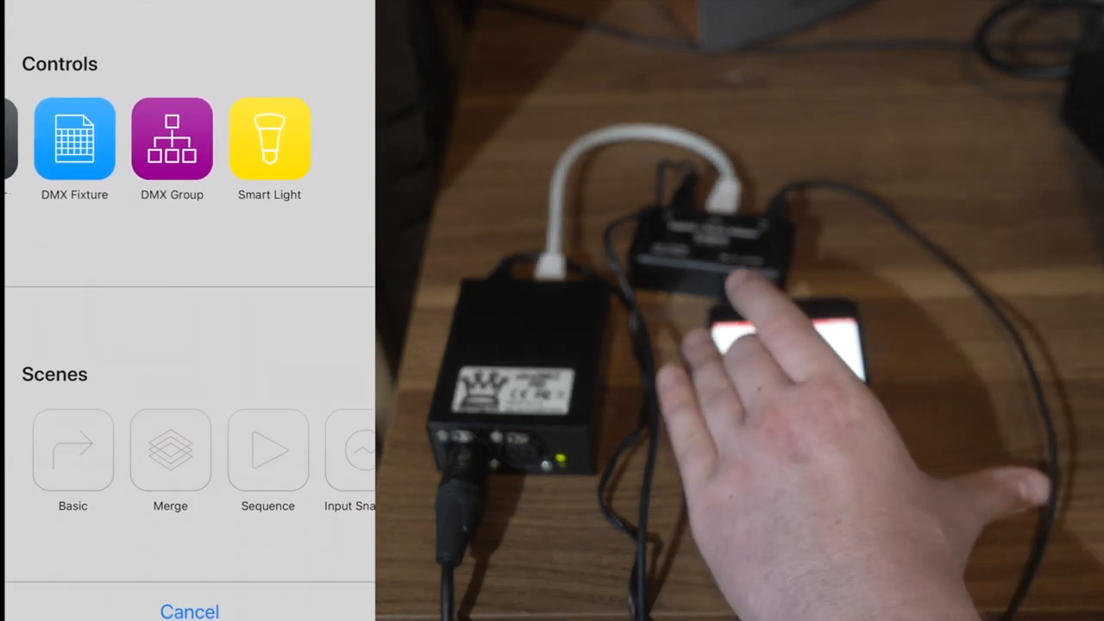
click(74, 138)
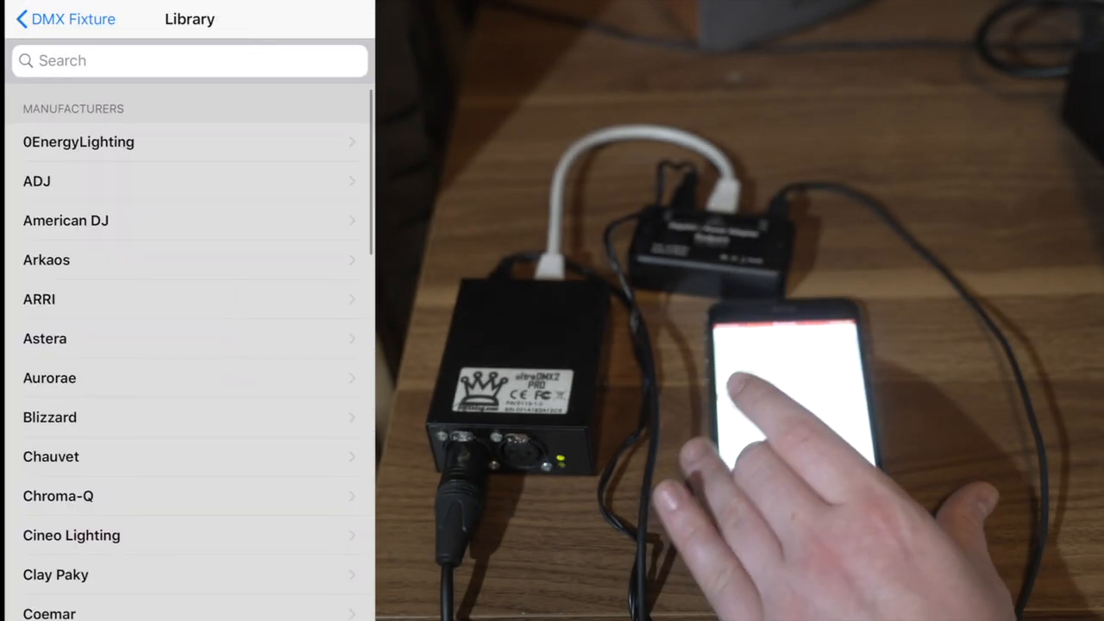
Scroll the manufacturer library down to Chauvet and show its model list
scroll(down, 3)
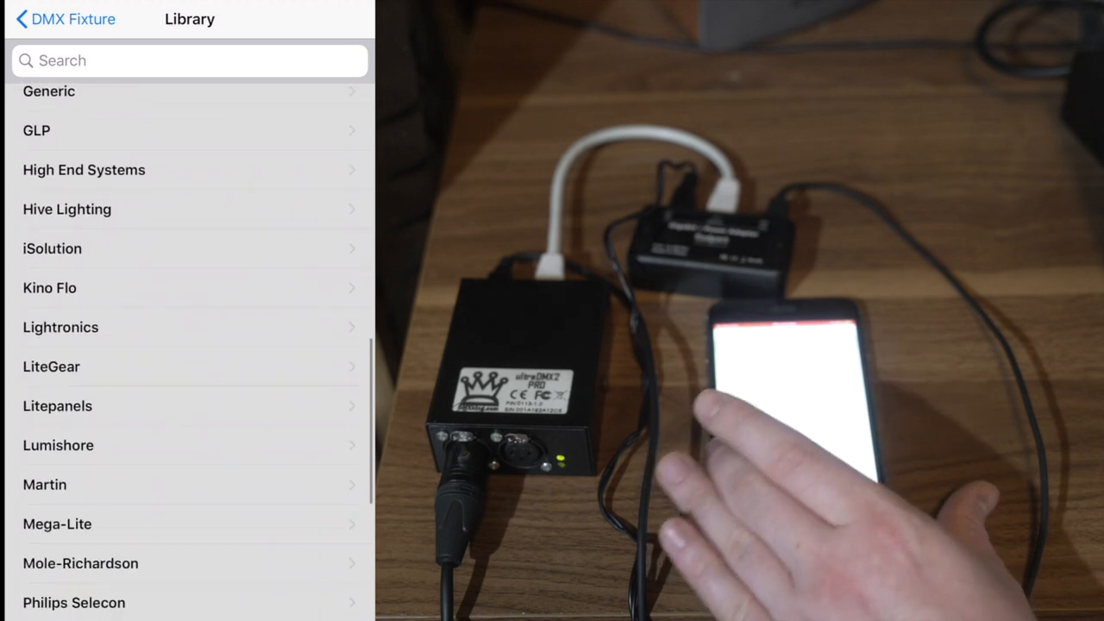
scroll(down, 3)
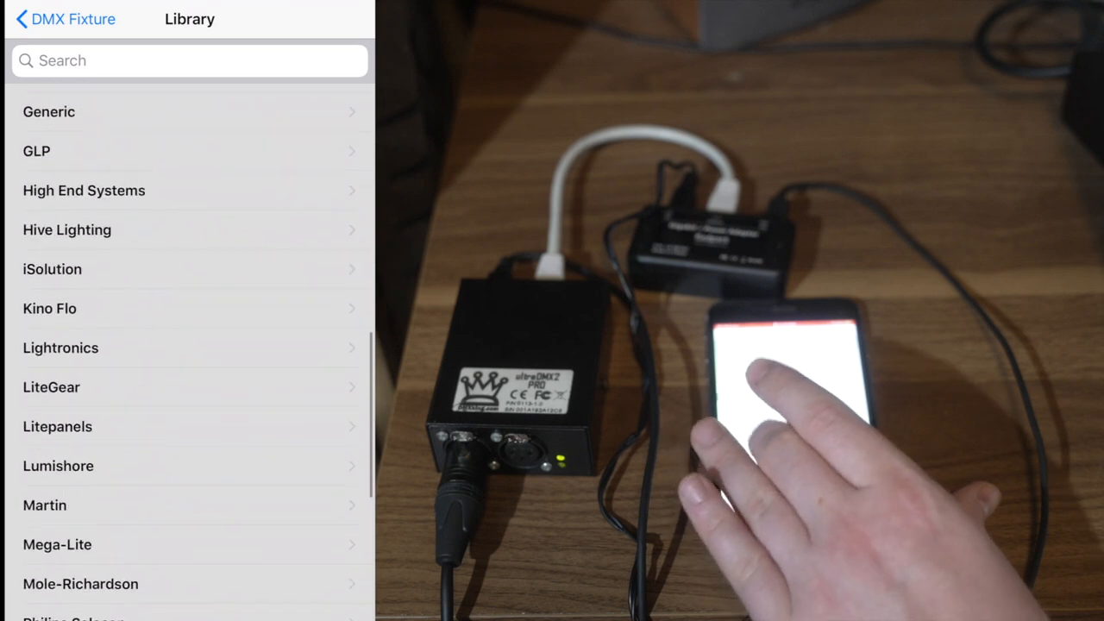
scroll(down, 3)
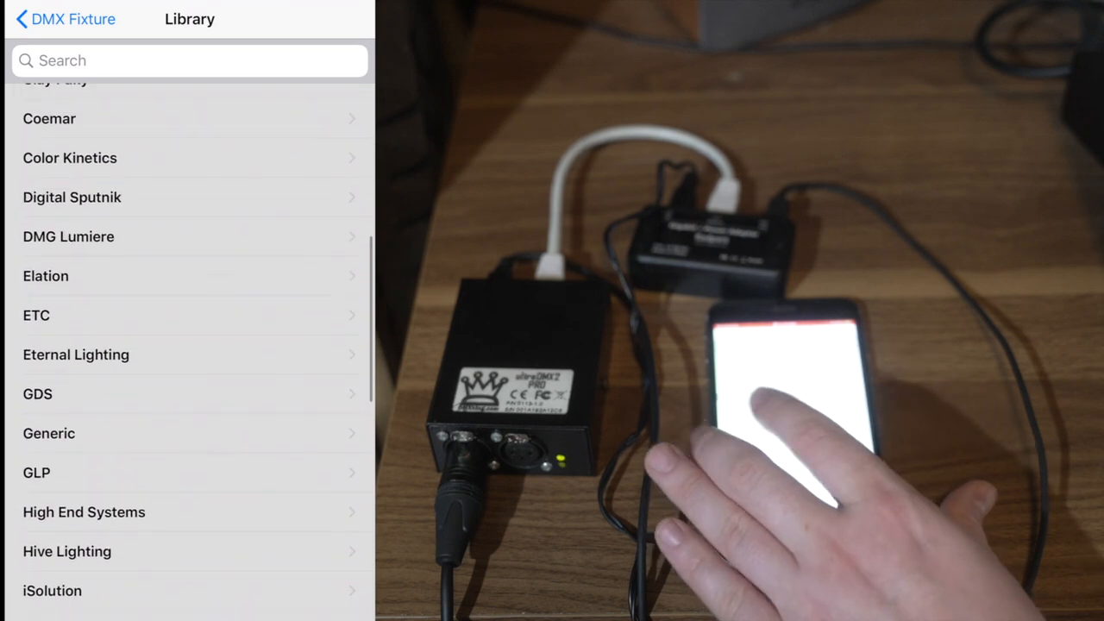
scroll(down, 3)
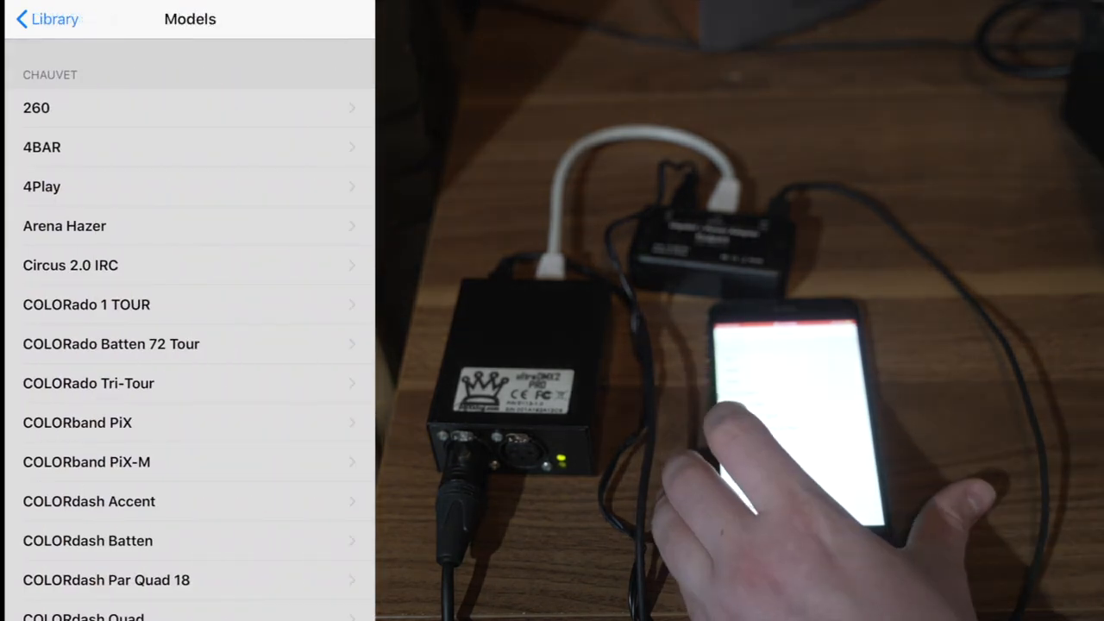
scroll(down, 3)
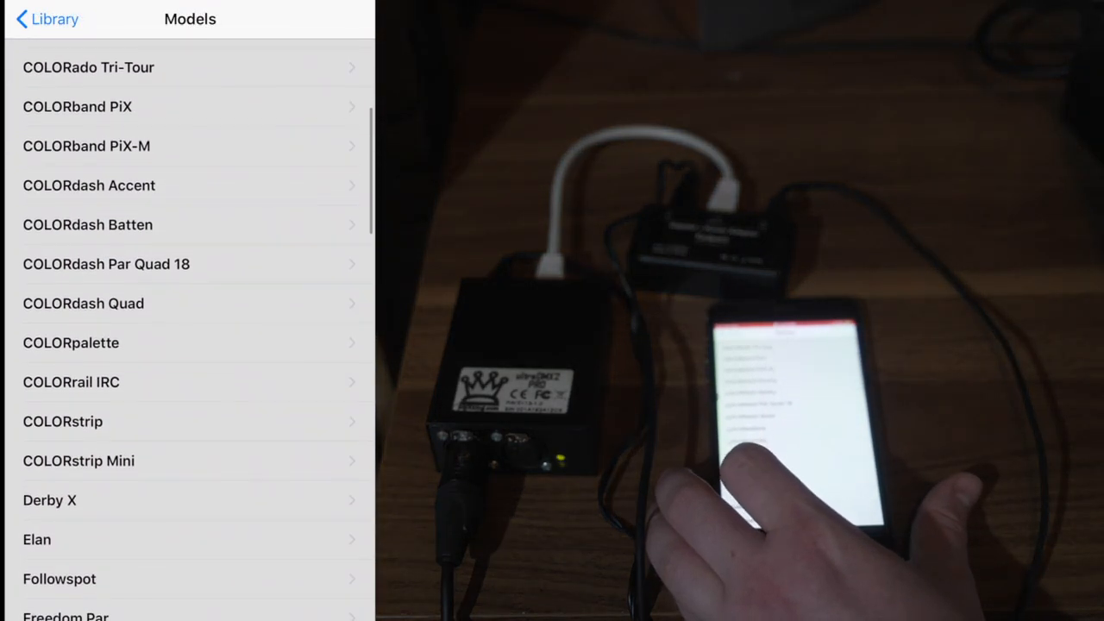
scroll(down, 3)
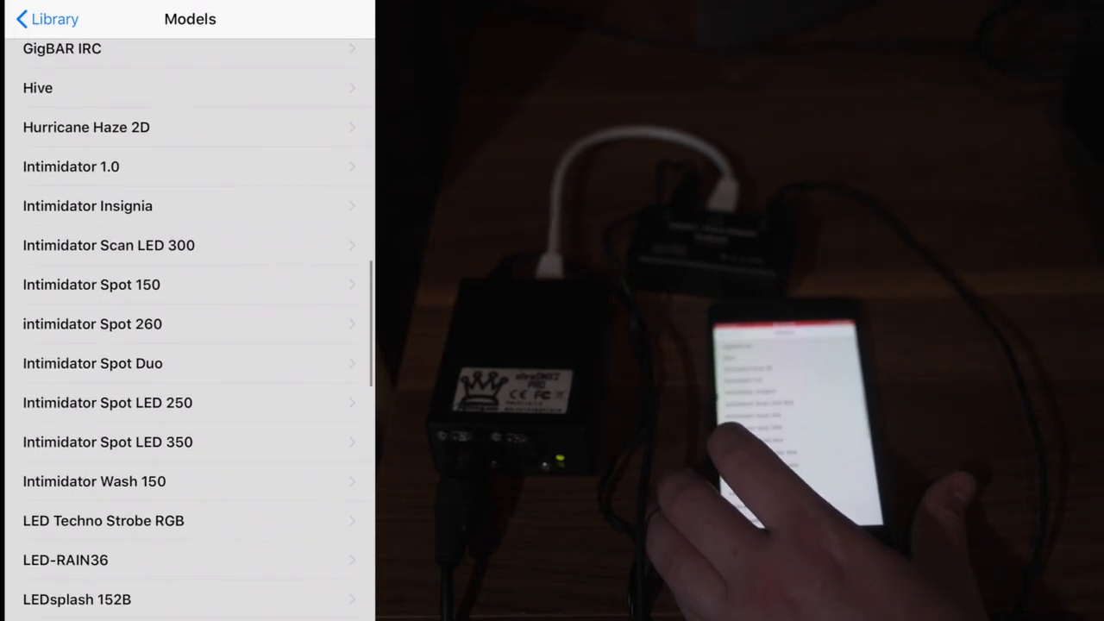
scroll(down, 3)
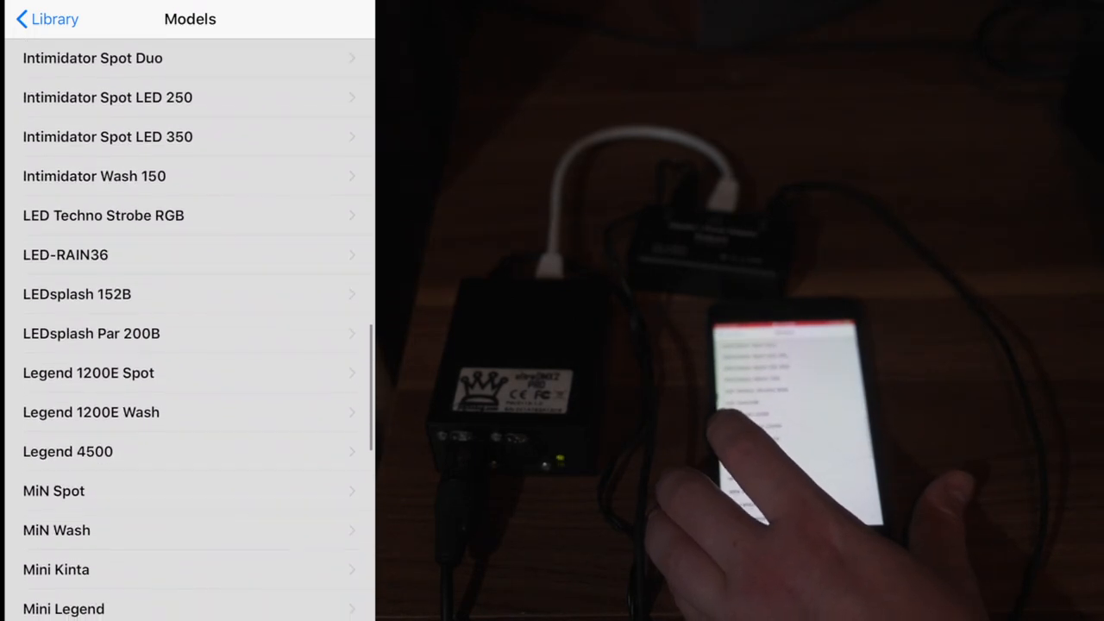
scroll(down, 3)
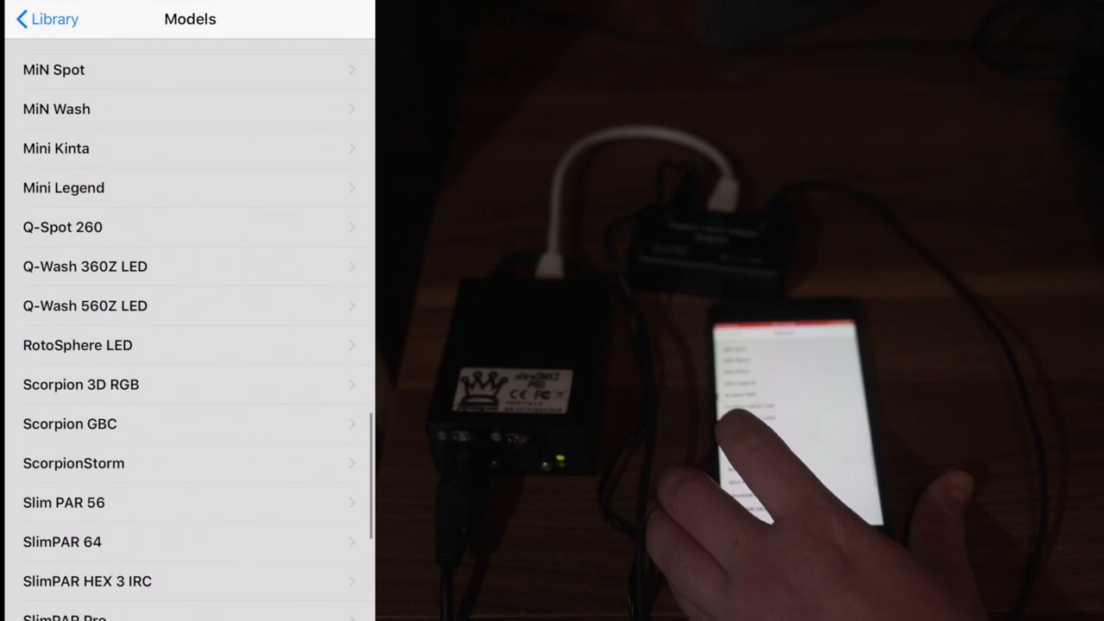
scroll(down, 3)
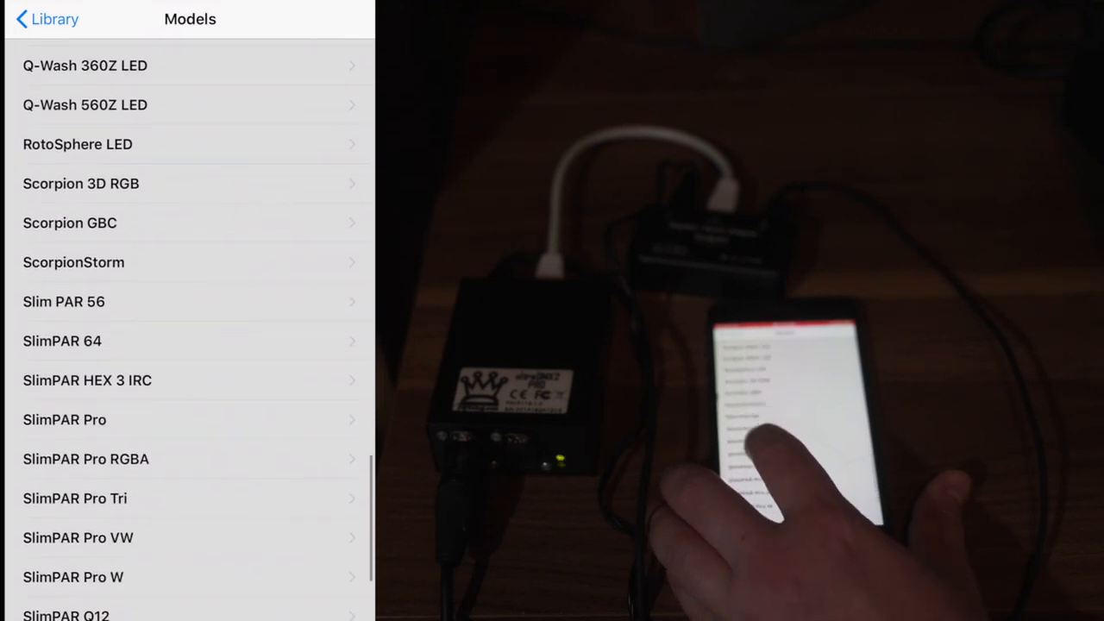
scroll(down, 3)
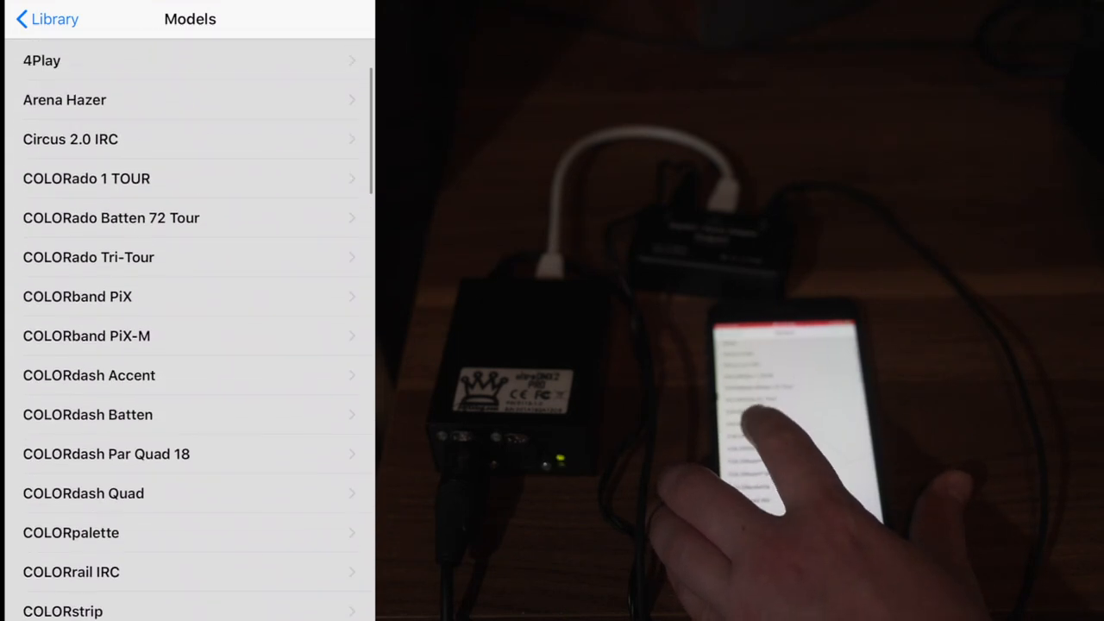
scroll(down, 3)
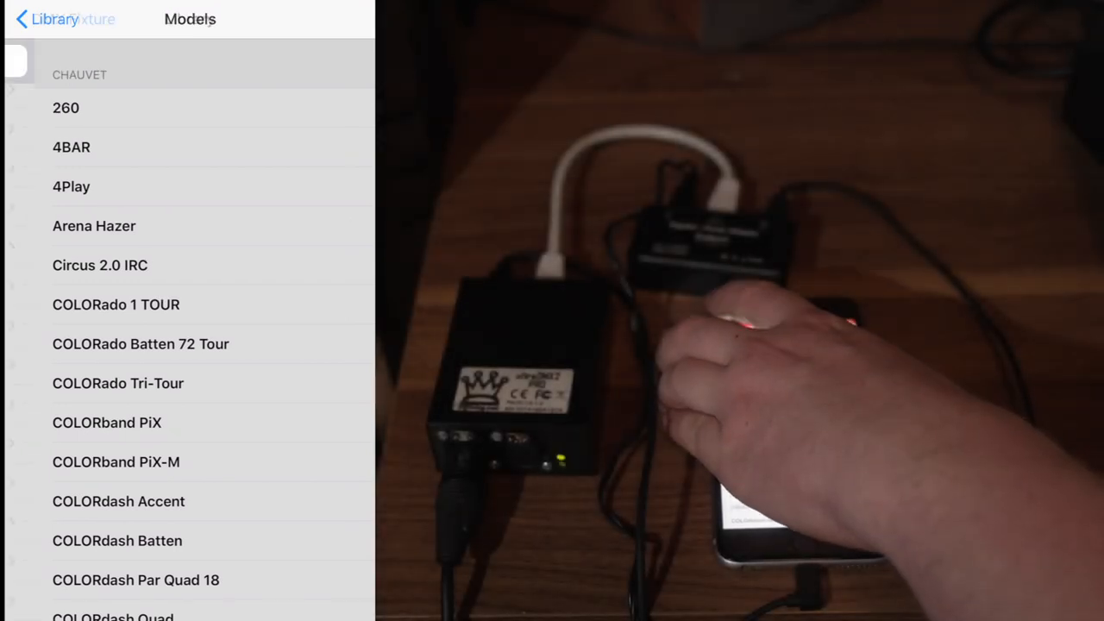
Leave the fixture library without adding a model, returning to the fixture's faders
click(48, 19)
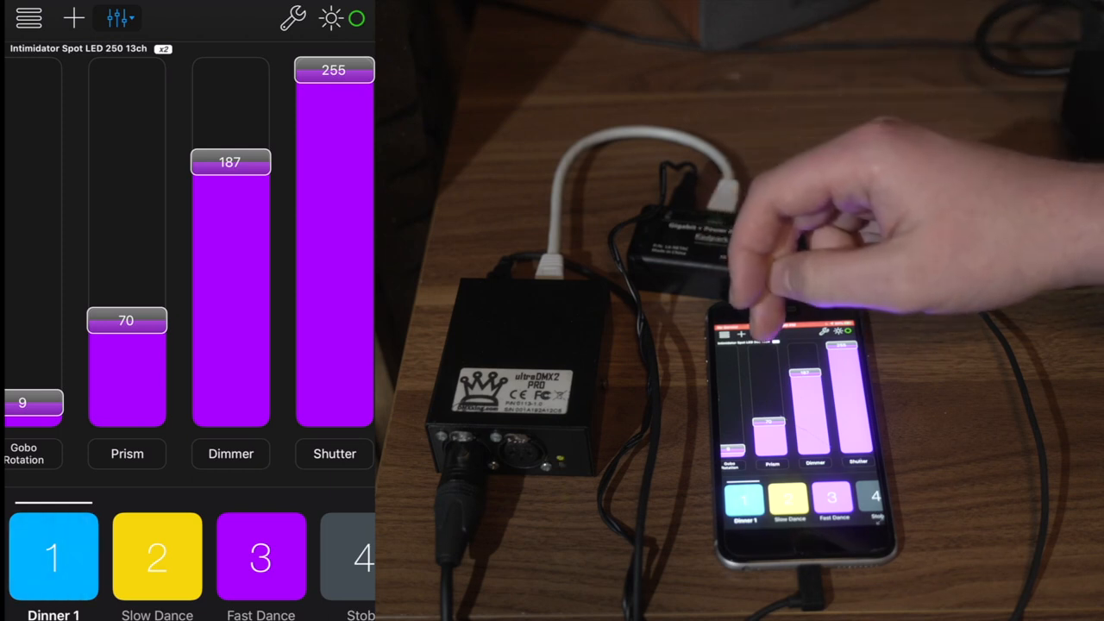
Dim the fixture to about 139 with the Dimmer fader, then bring it back up to 180
scroll(right, 3)
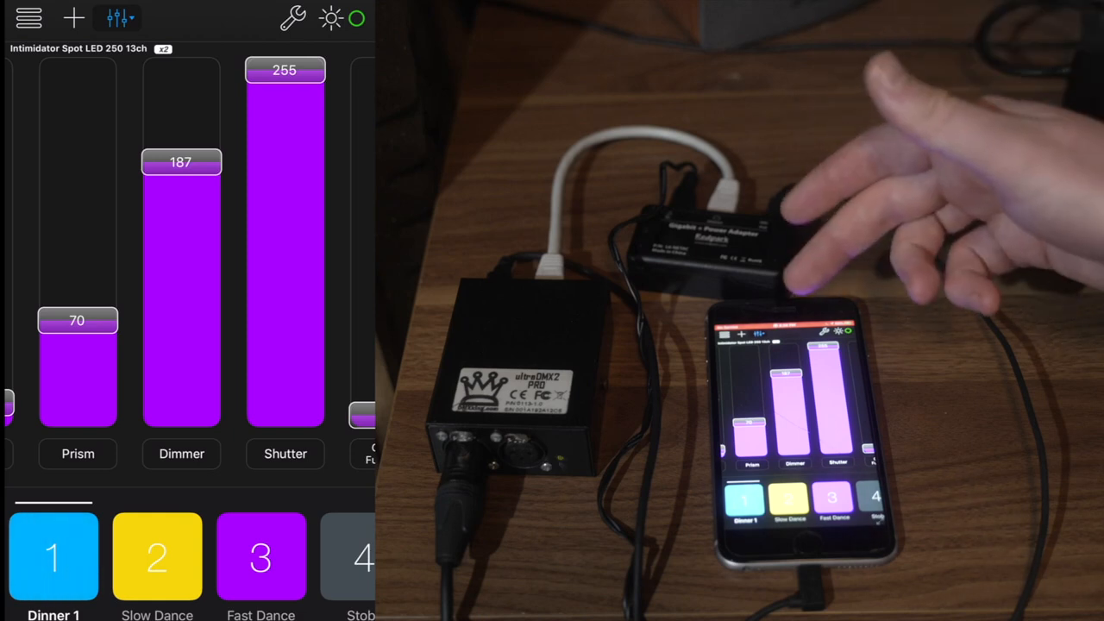
drag(181, 162, 187, 207)
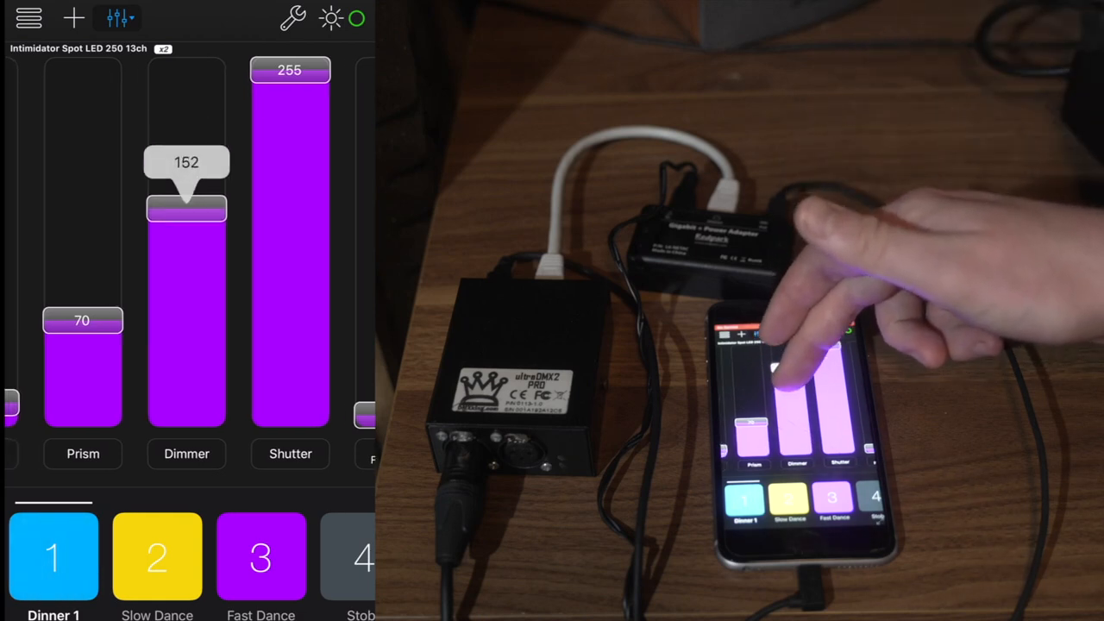
drag(186, 207, 187, 188)
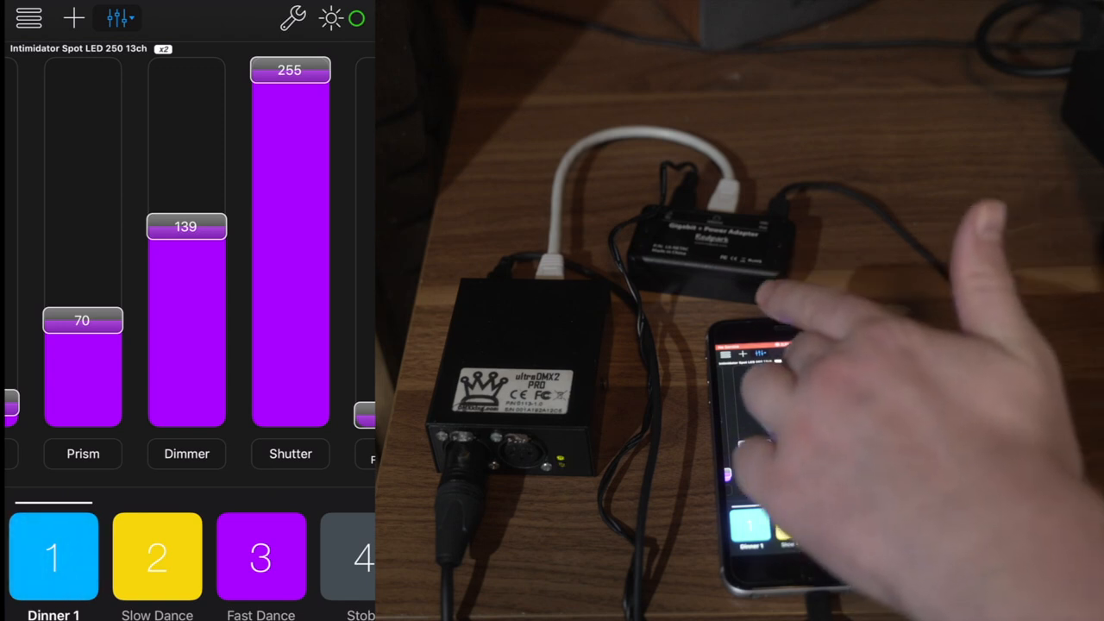
drag(187, 226, 186, 172)
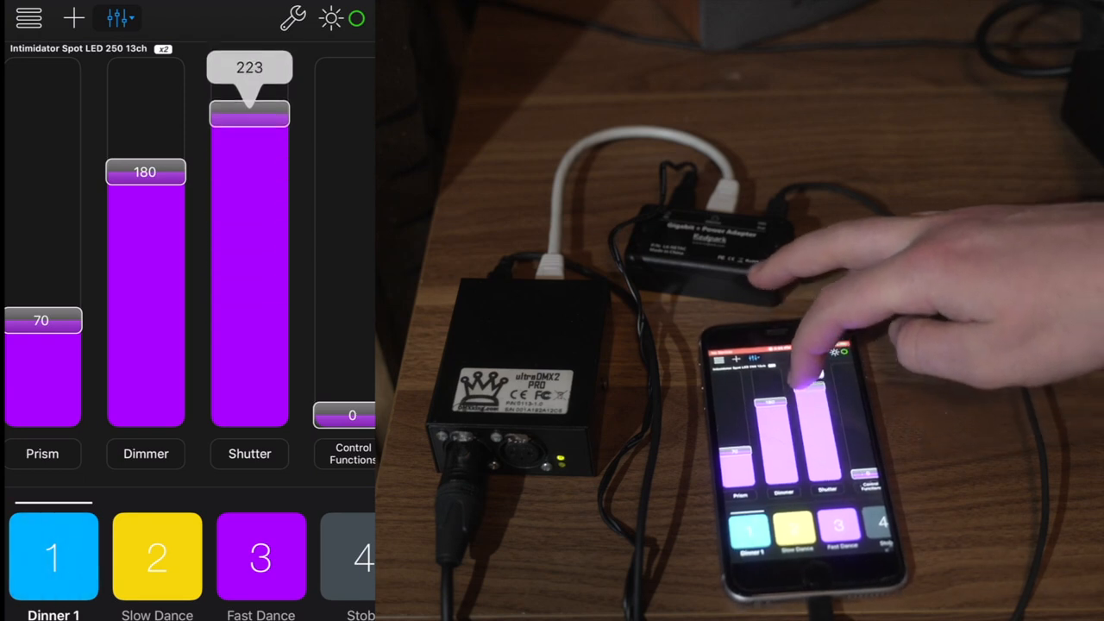
Test the Shutter fader through several values and return it near full
drag(248, 112, 249, 69)
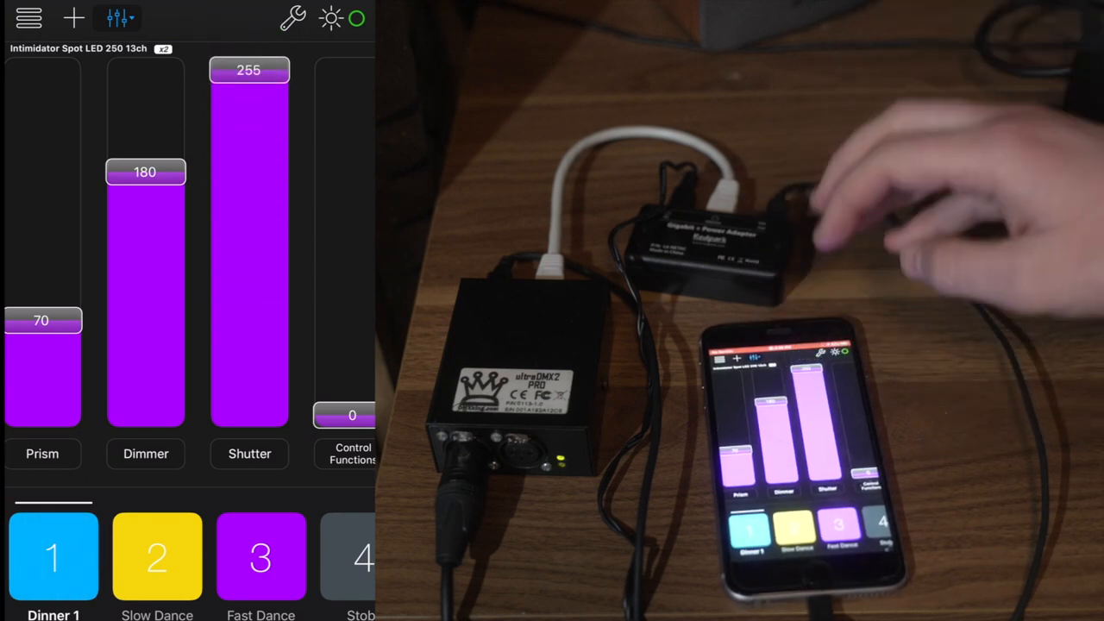
drag(248, 72, 249, 162)
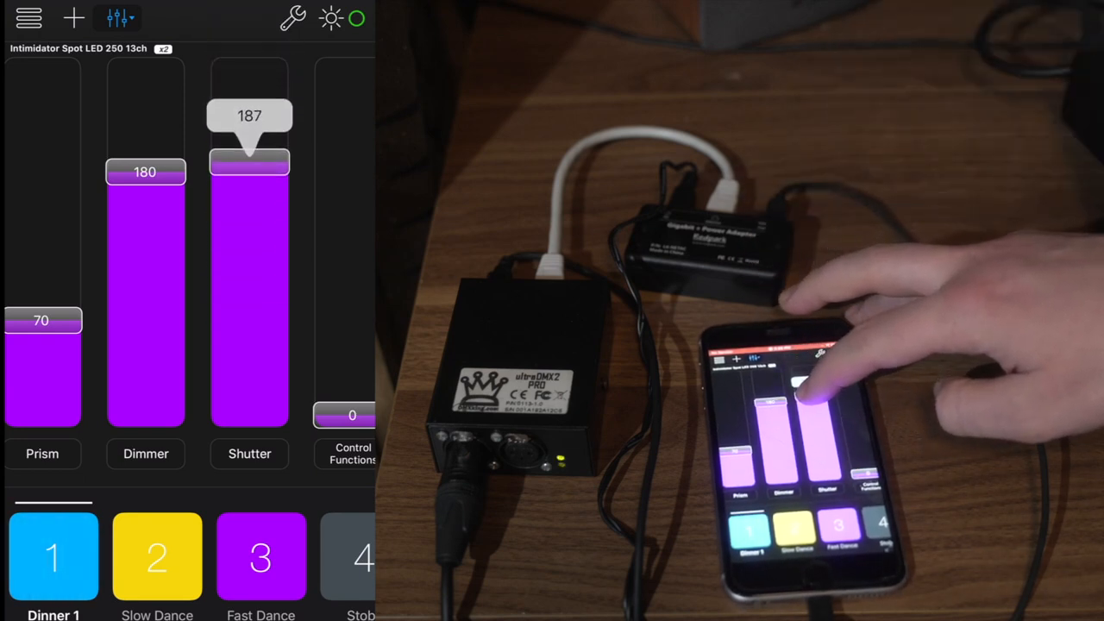
drag(249, 162, 248, 287)
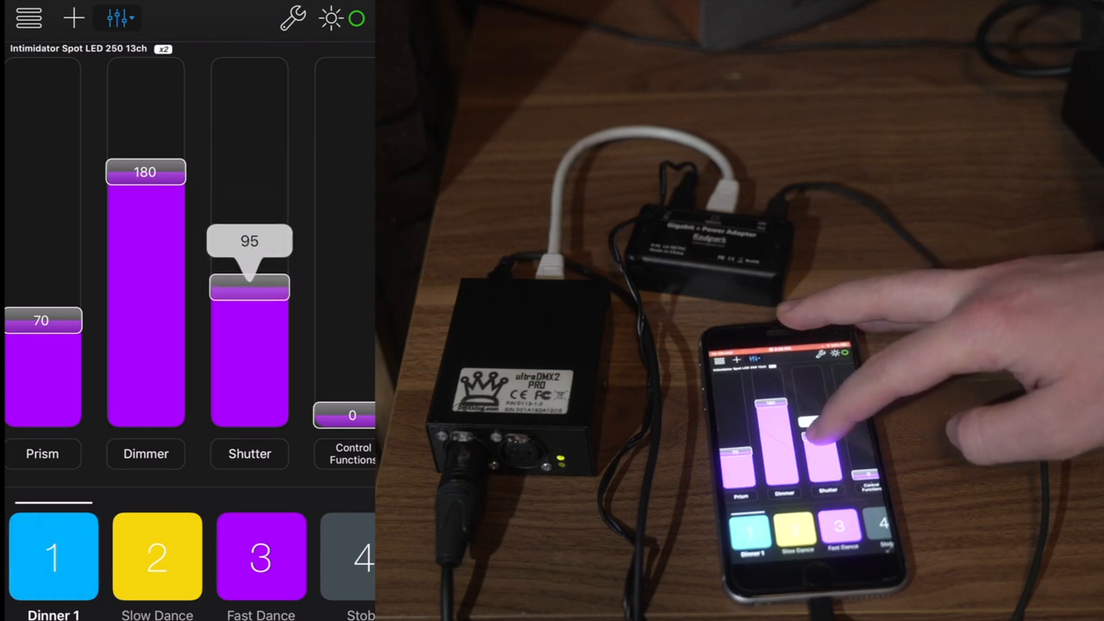
drag(249, 290, 248, 248)
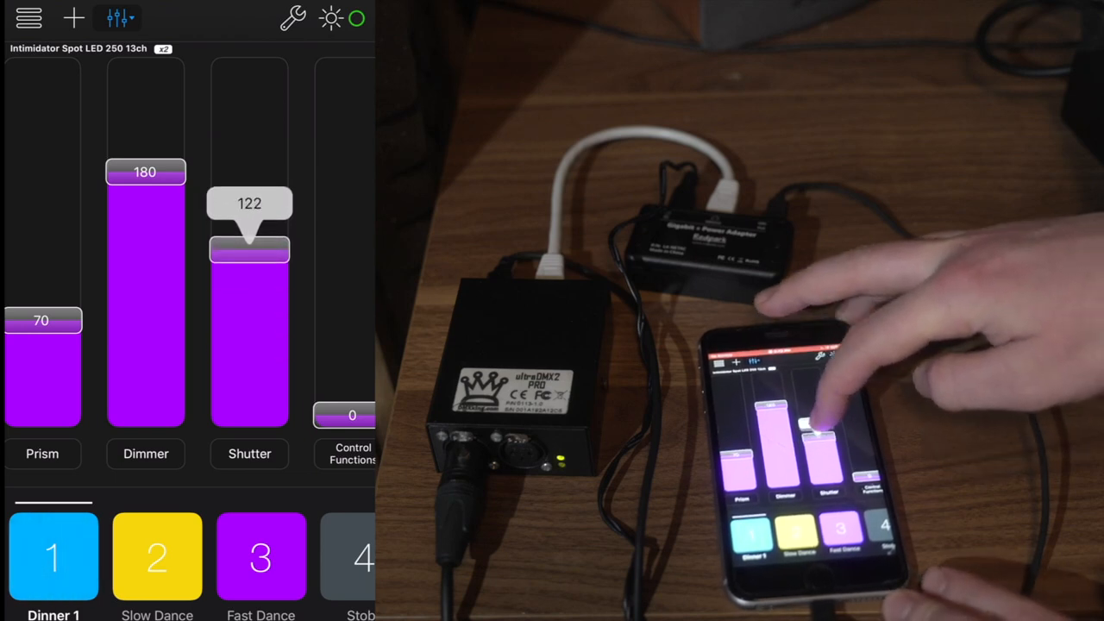
drag(249, 250, 249, 73)
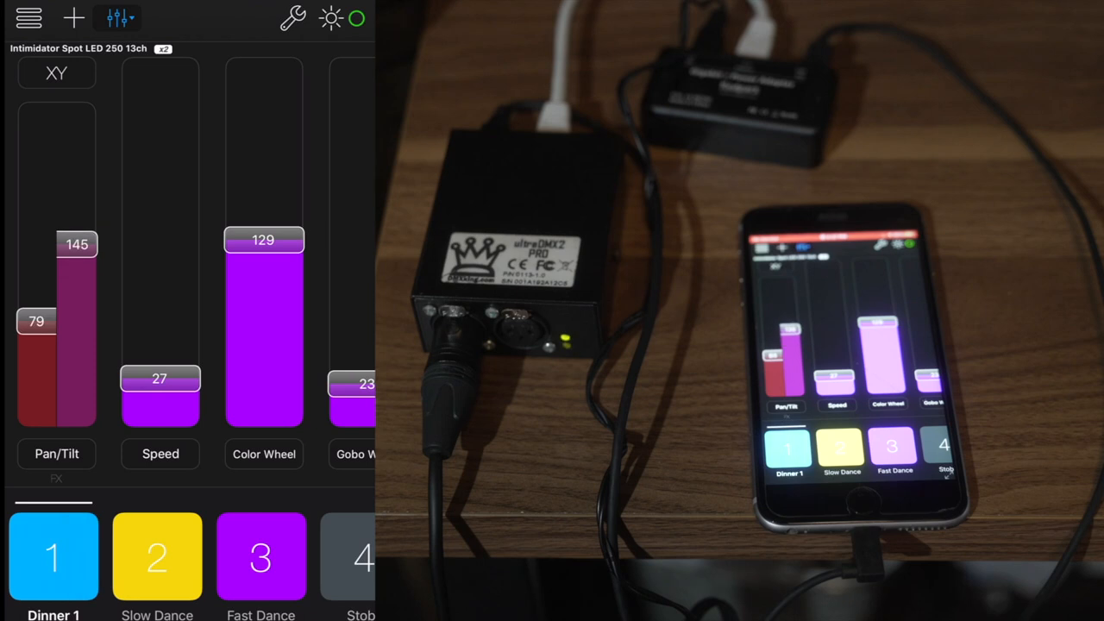
Trigger the Slow Dance scene, setting Pan/Tilt to 83 and 13 with Speed 0
click(157, 555)
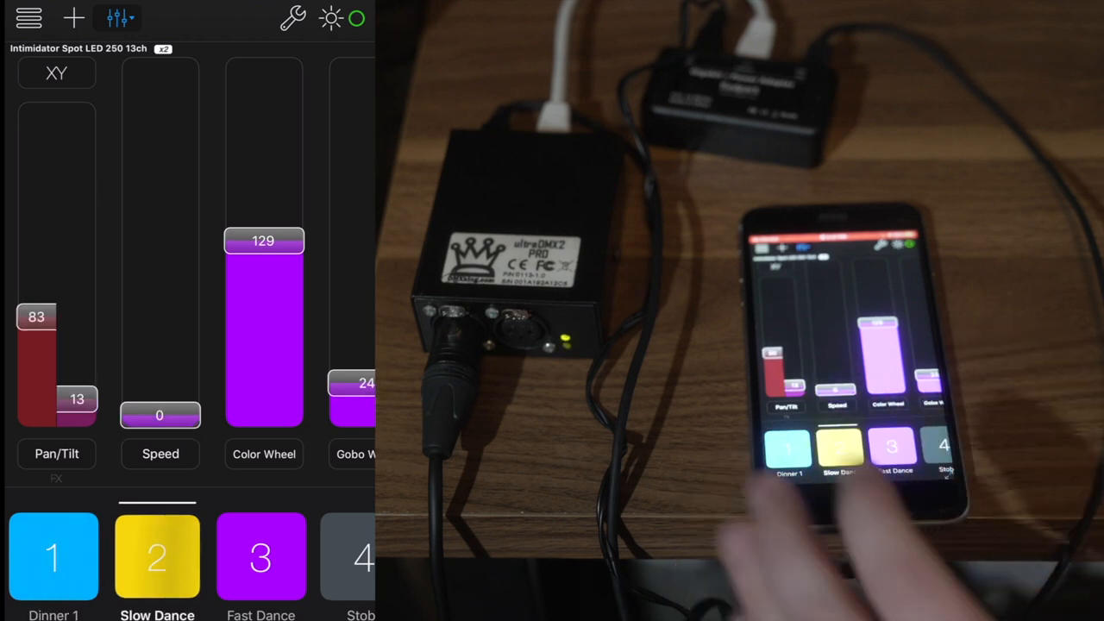